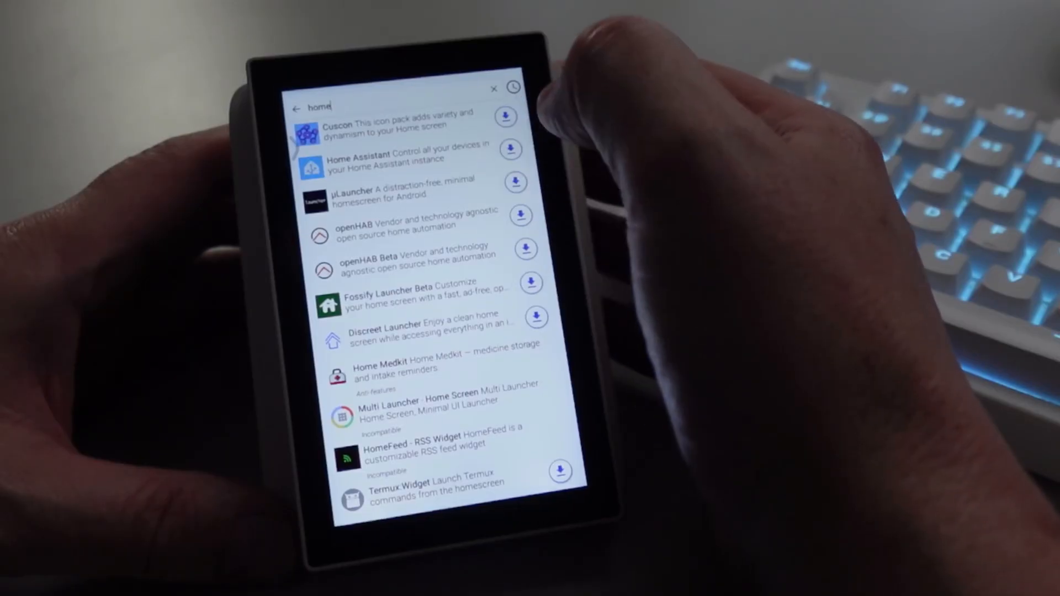
Start installing Home Assistant from the F-Droid search results, hitting the unknown-sources notice.
left_click(511, 150)
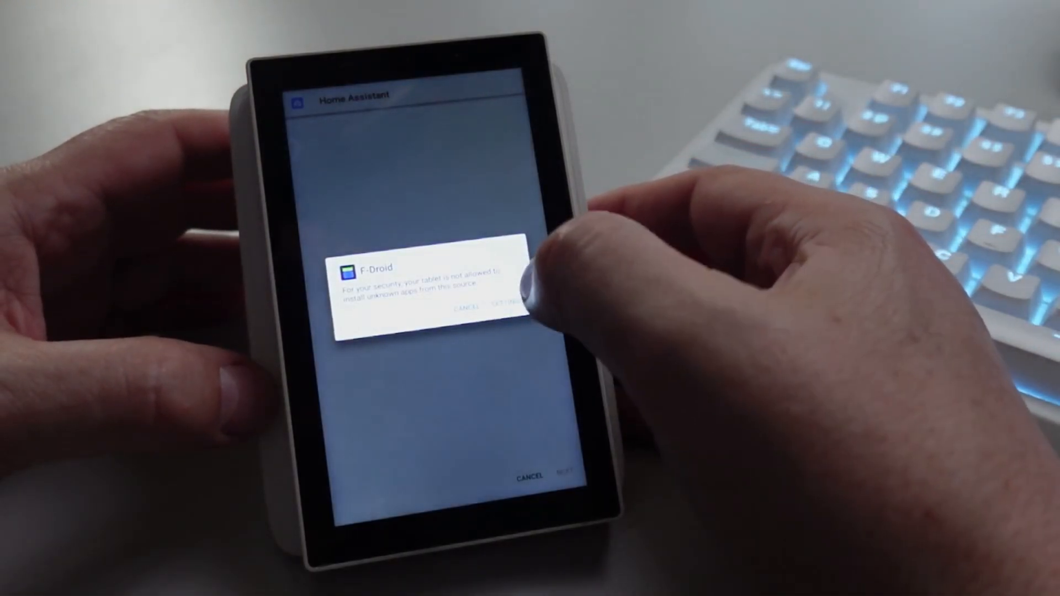
Allow F-Droid to install unknown apps in Android Settings and return so Home Assistant finishes installing.
left_click(510, 303)
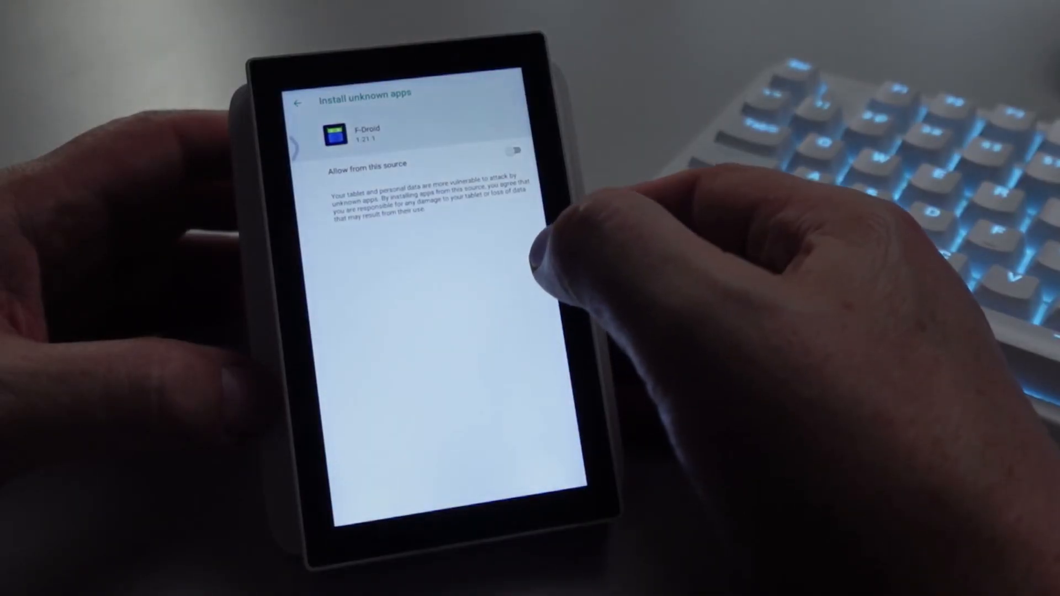
left_click(524, 150)
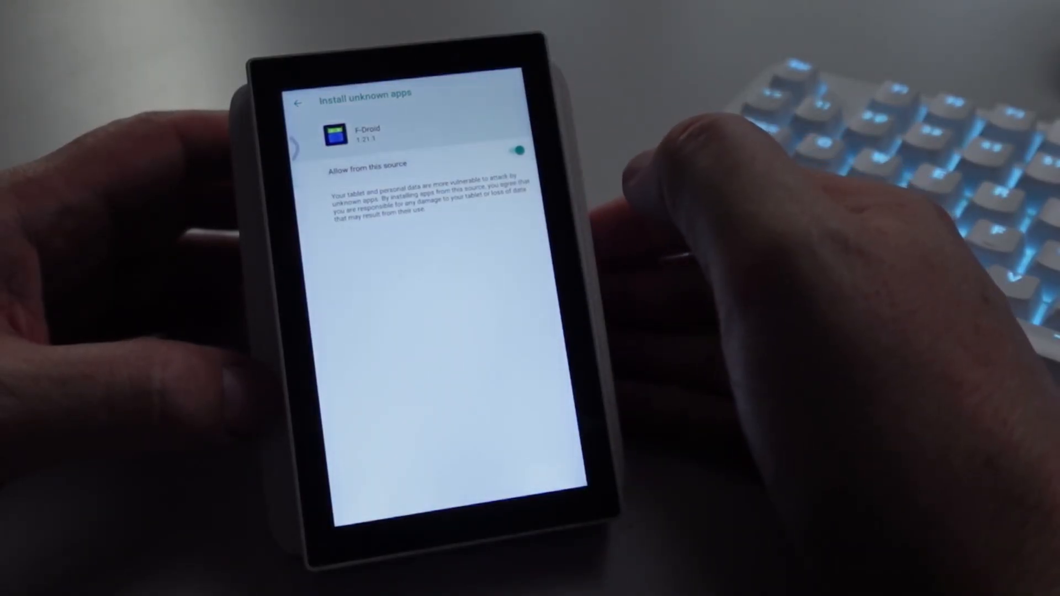
left_click(303, 102)
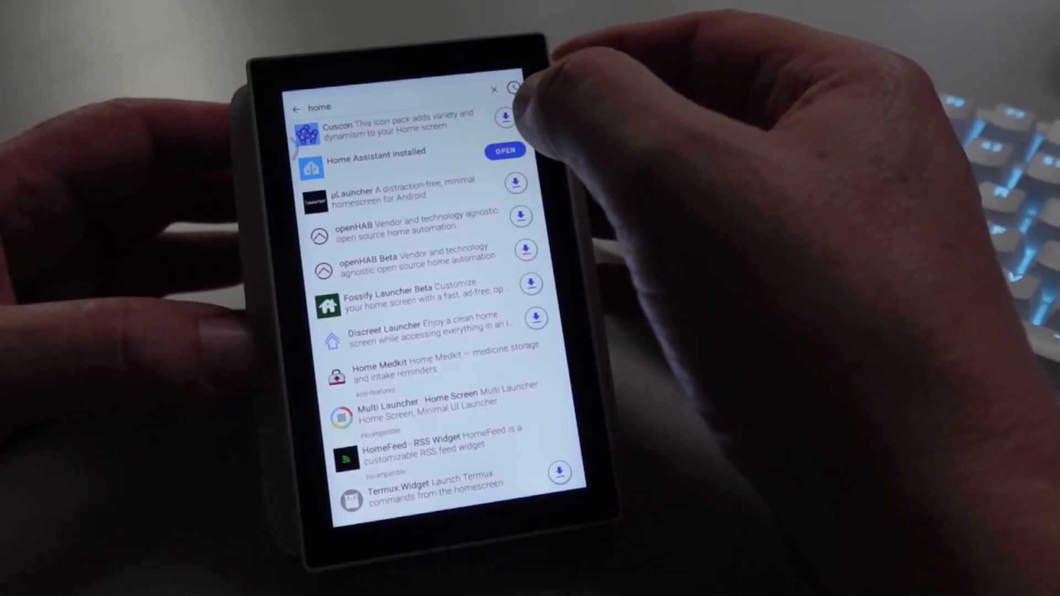
Launch Home Assistant, connect to the discovered Home server and log in with username and password.
left_click(505, 151)
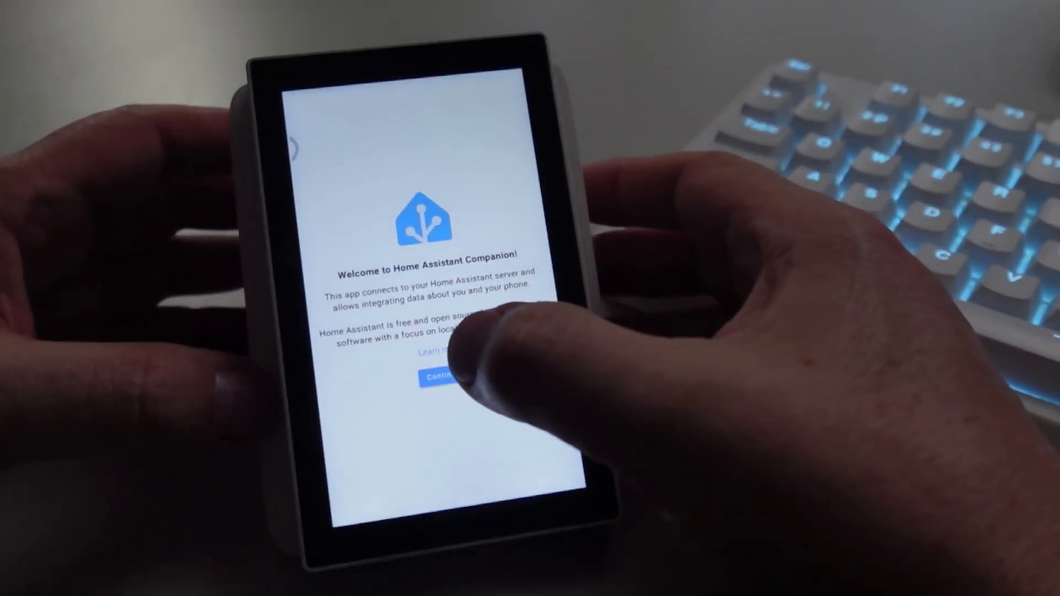
left_click(438, 376)
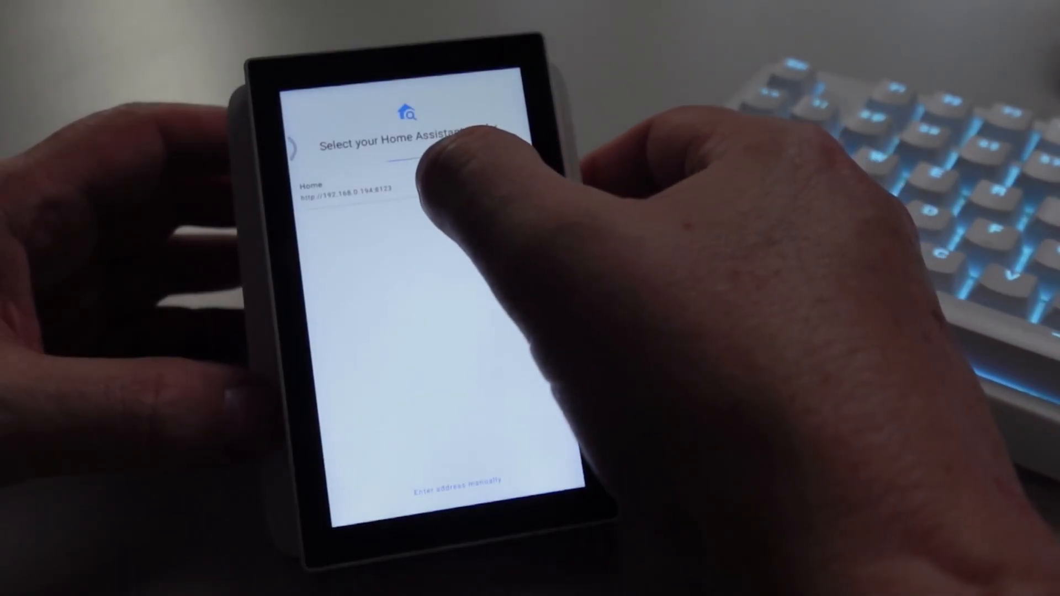
left_click(351, 187)
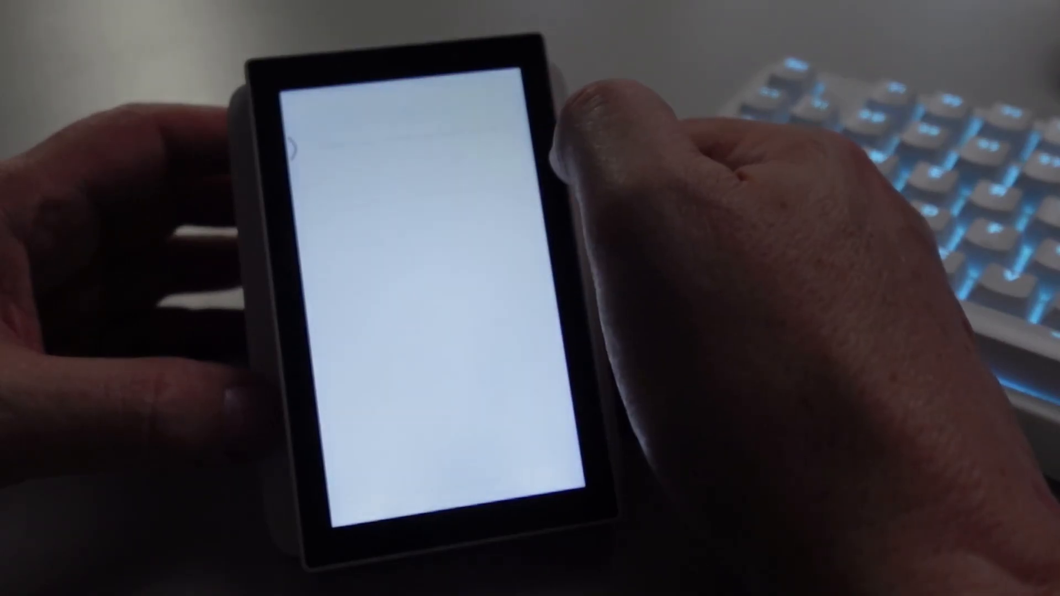
left_click(420, 223)
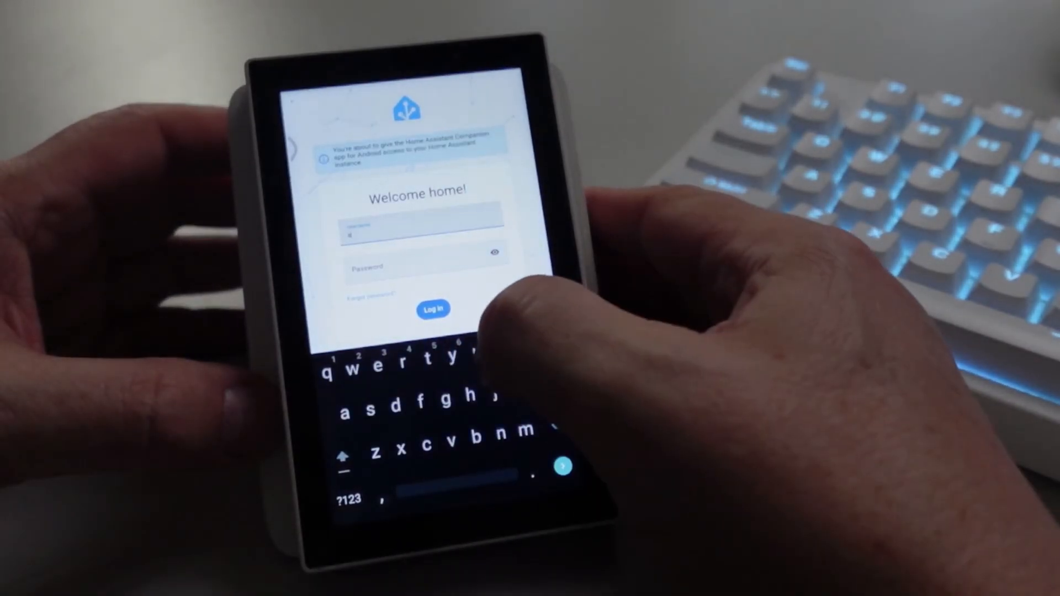
left_click(433, 309)
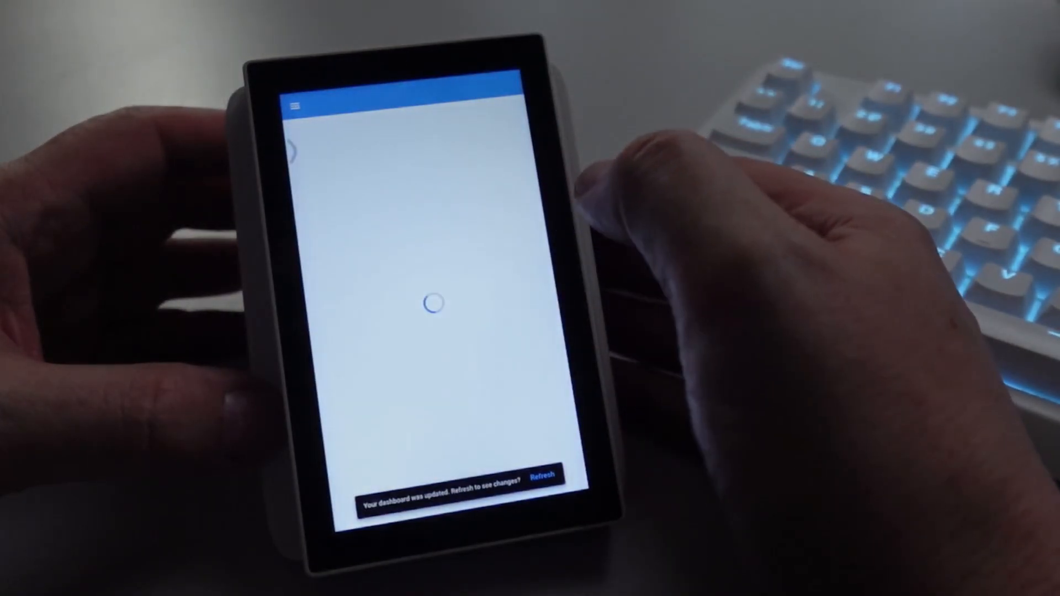
Refresh the dashboard and switch to the 2025.10 dashboard from the sidebar.
left_click(541, 474)
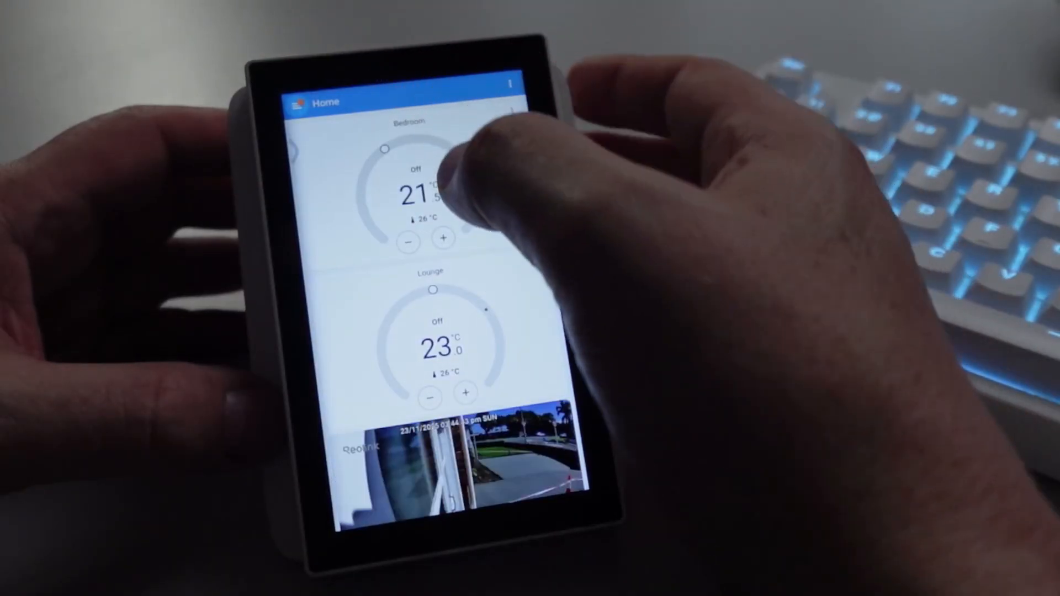
left_click(300, 102)
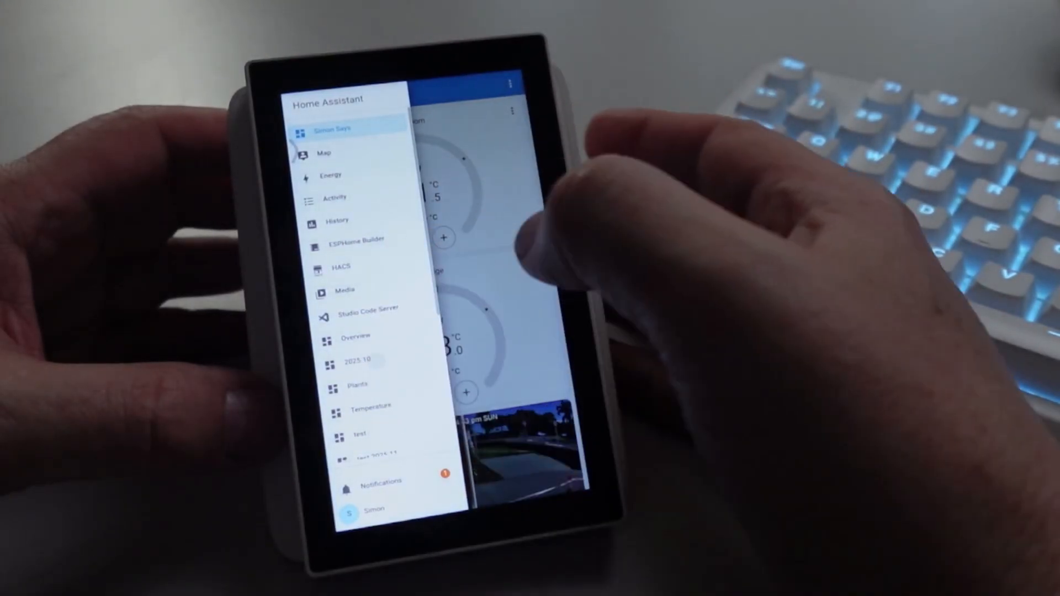
left_click(363, 360)
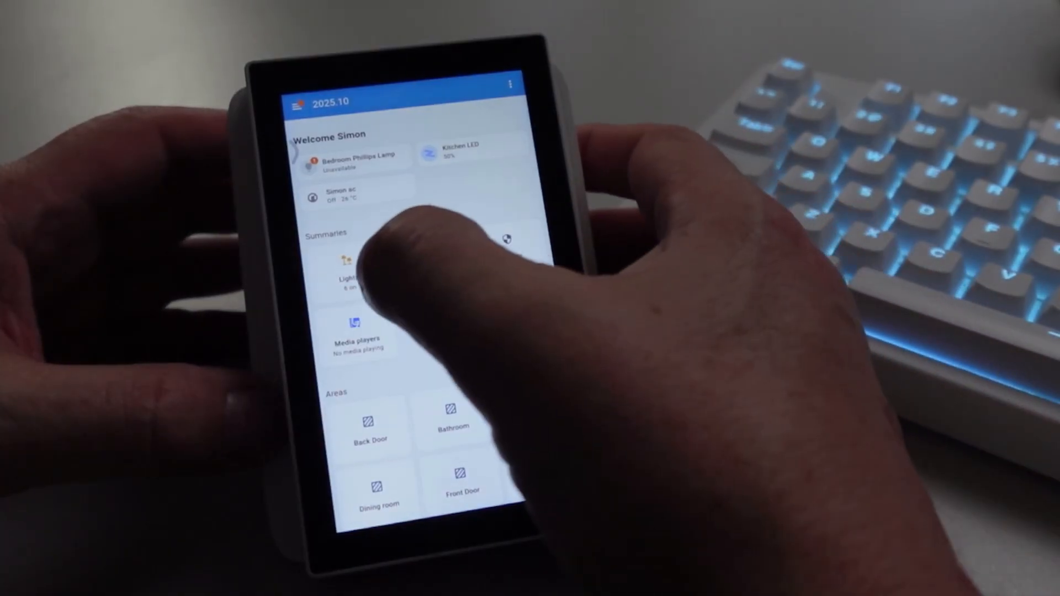
From the Lights summary, dim the Garage WLED Apollo light to 27% brightness.
left_click(351, 274)
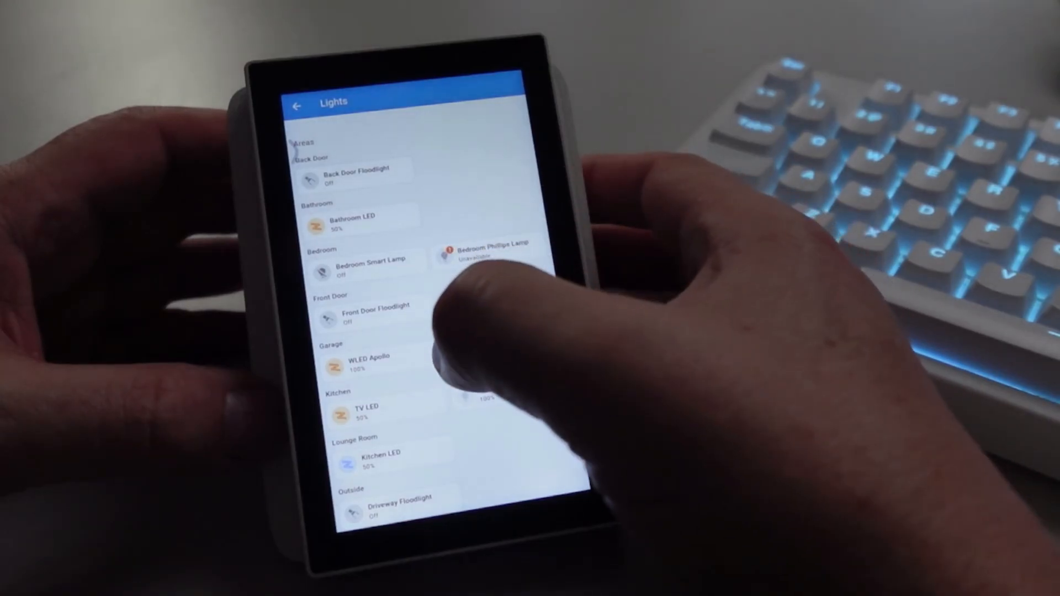
left_click(366, 362)
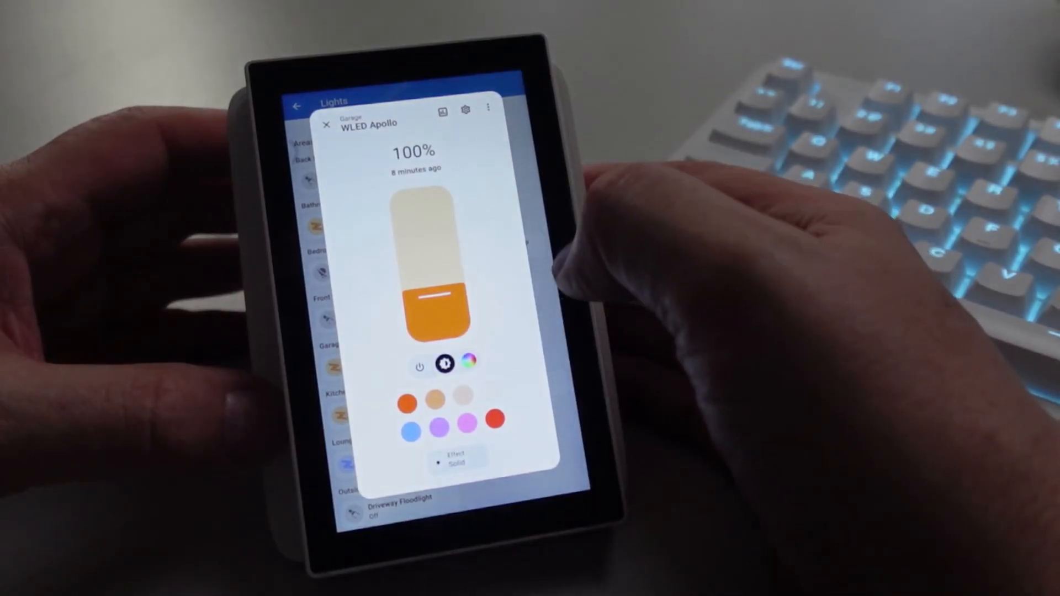
left_click(327, 124)
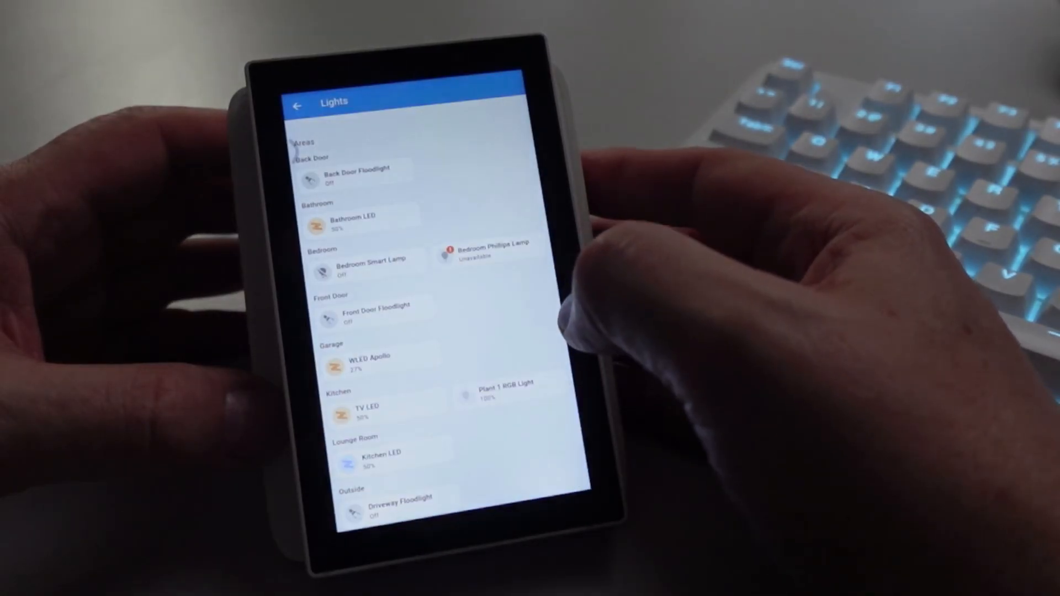